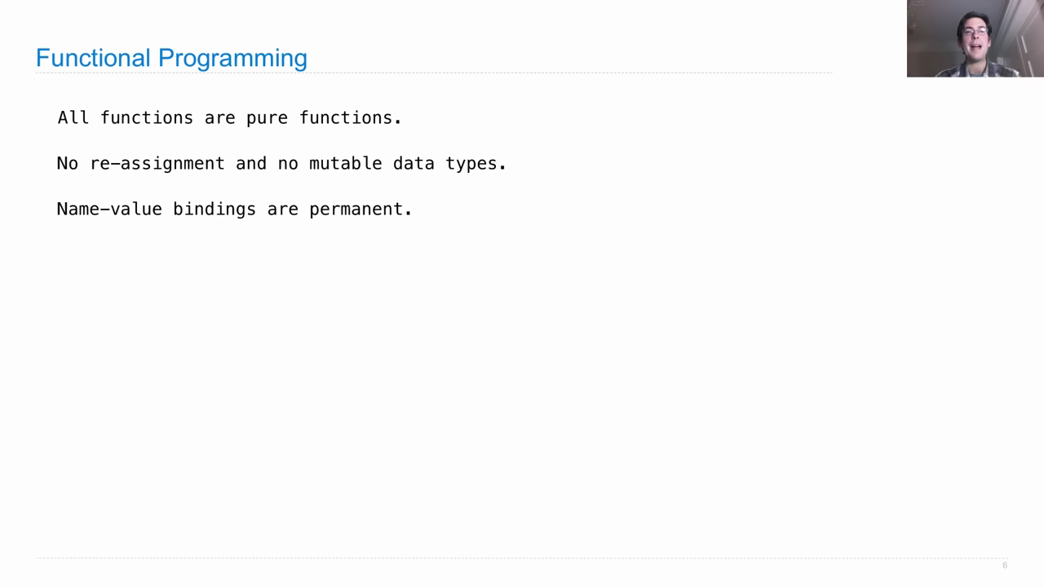
Step: Reveal the iterative while-loop factorial(n, k) definition beneath the recursive one on the slide
key(Right)
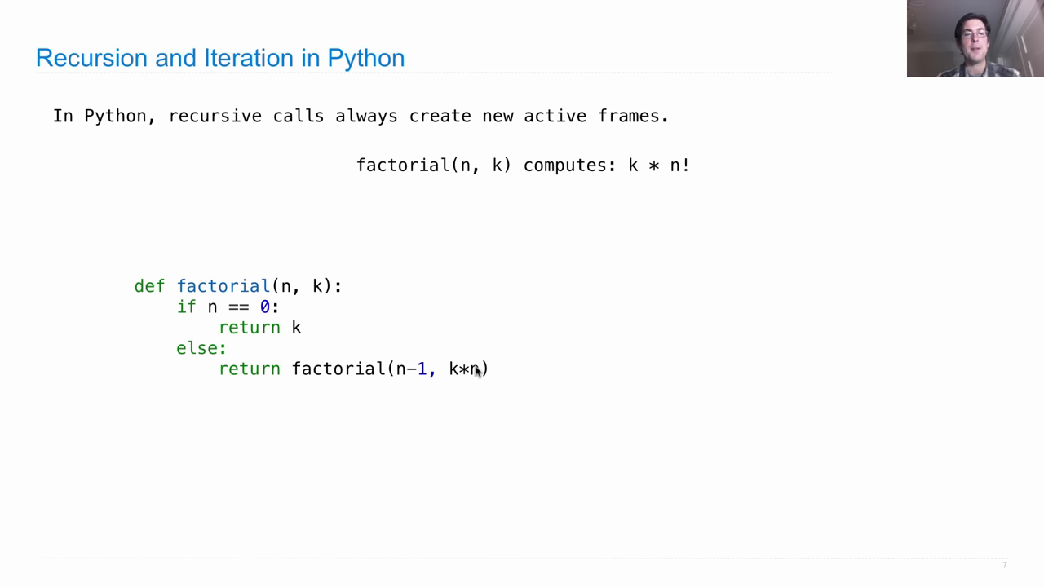
mouse_move(318, 336)
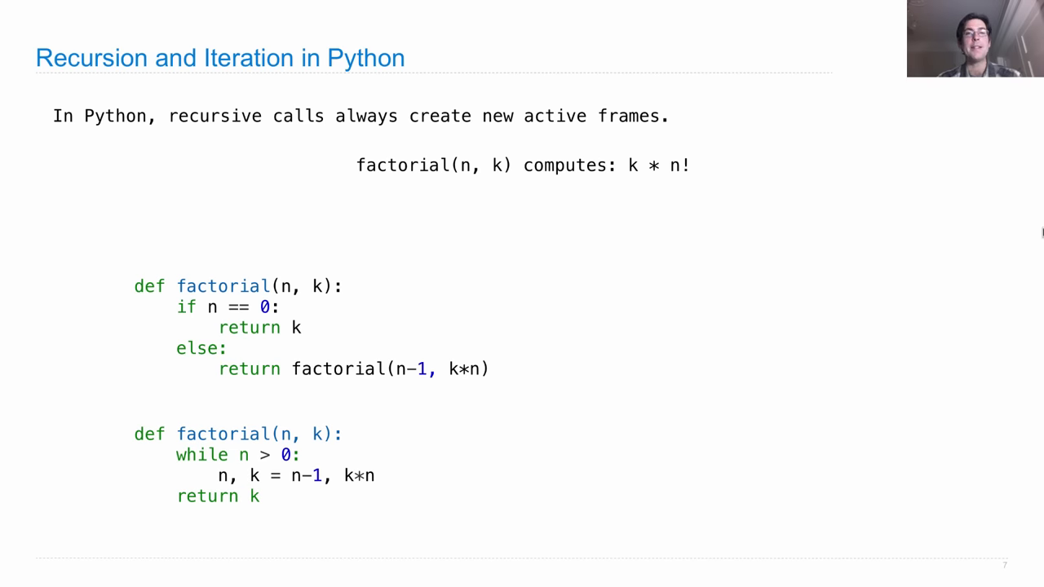
mouse_move(1024, 251)
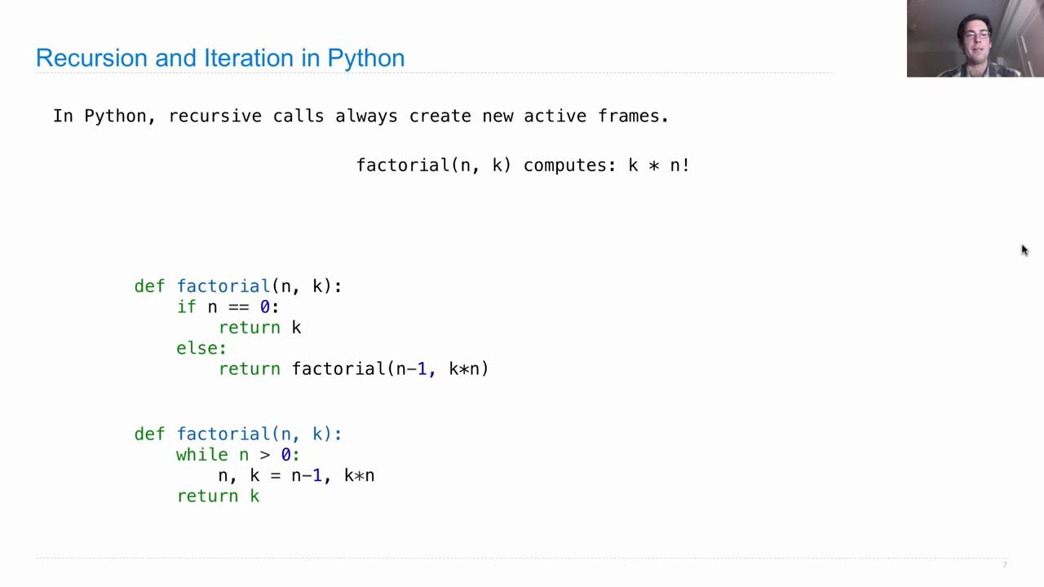
mouse_move(252, 465)
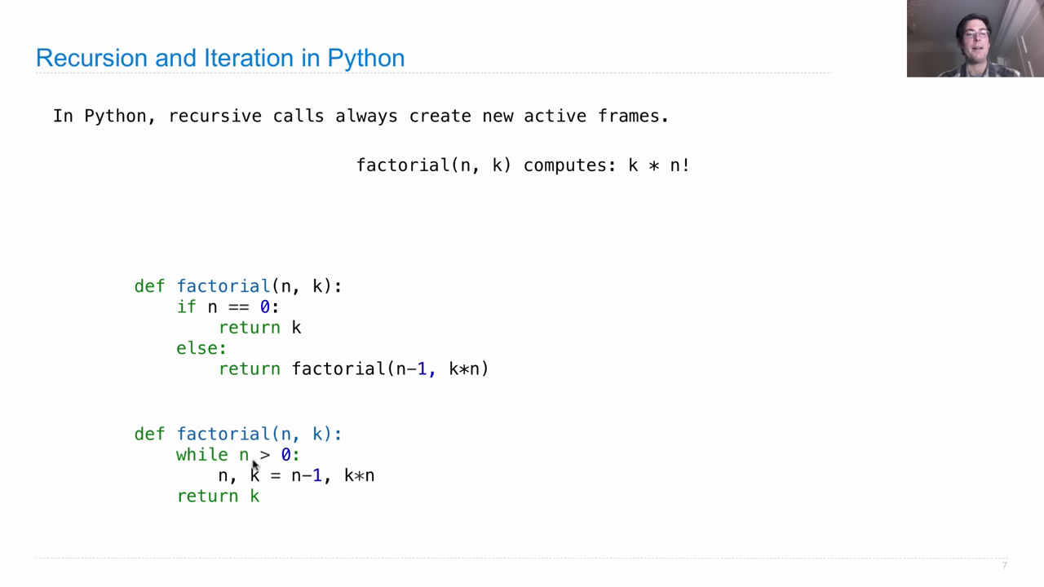
mouse_move(254, 489)
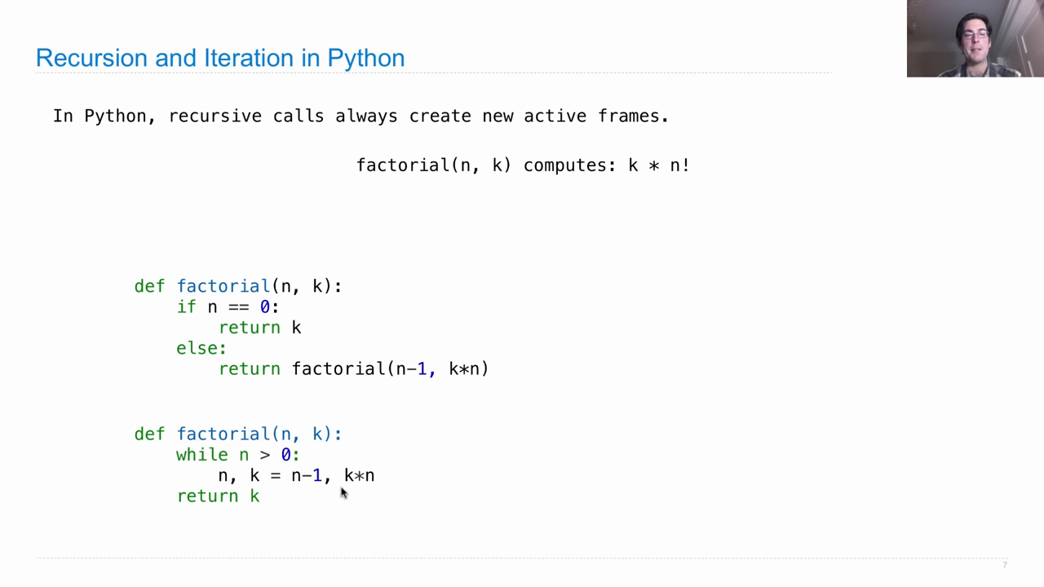
mouse_move(271, 512)
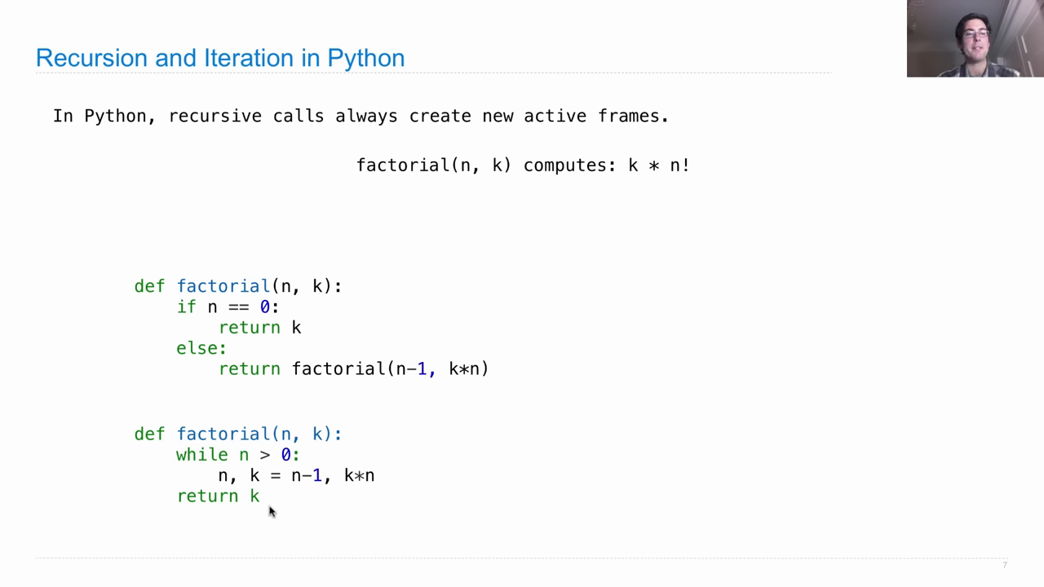
mouse_move(819, 314)
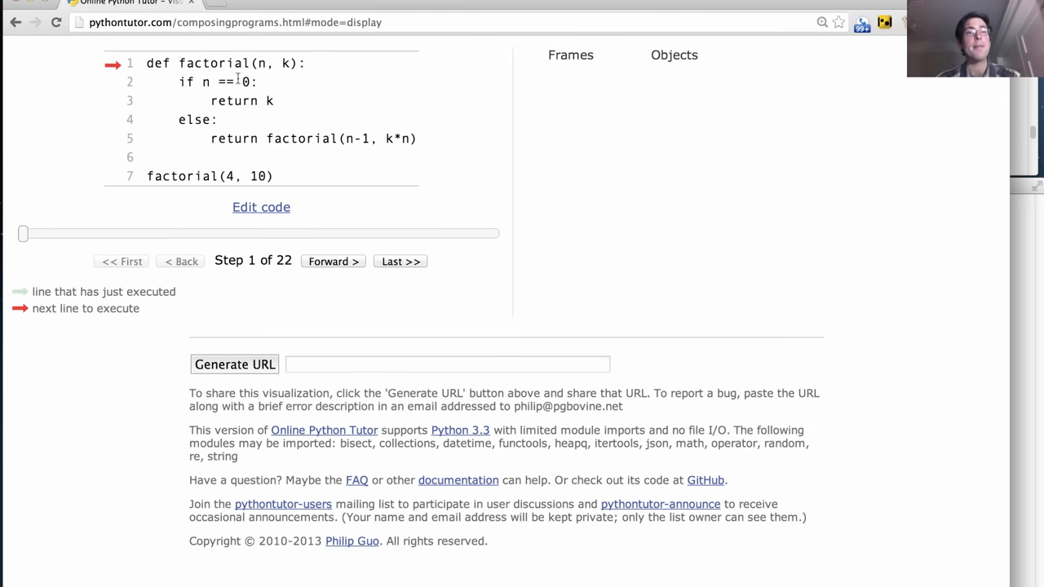
mouse_move(284, 326)
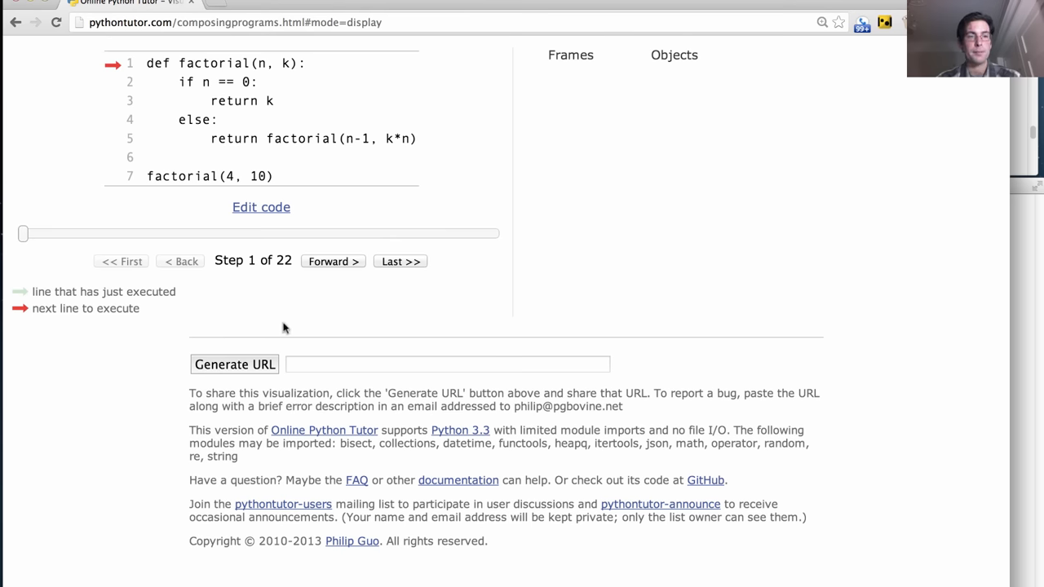
Step: Step forward through the recursive factorial calls down to the base-case frame n=0, k=240, reaching step 16 of 22
click(332, 261)
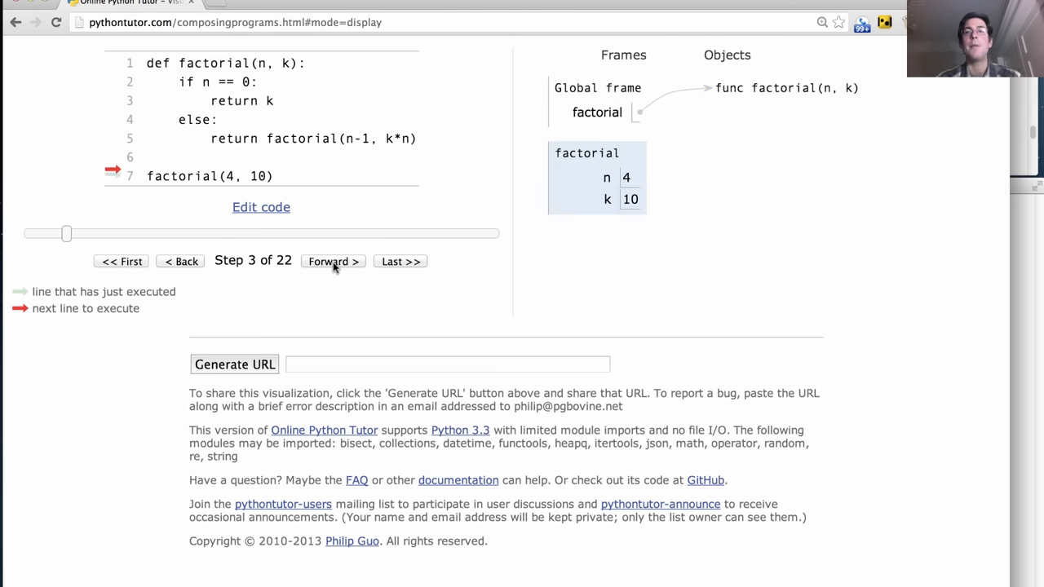
click(333, 261)
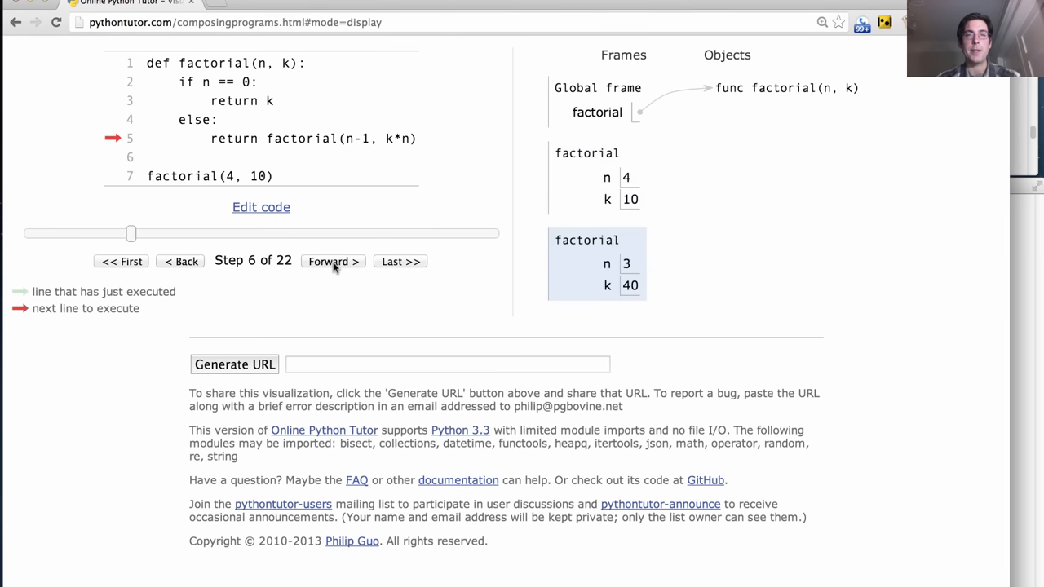
click(332, 261)
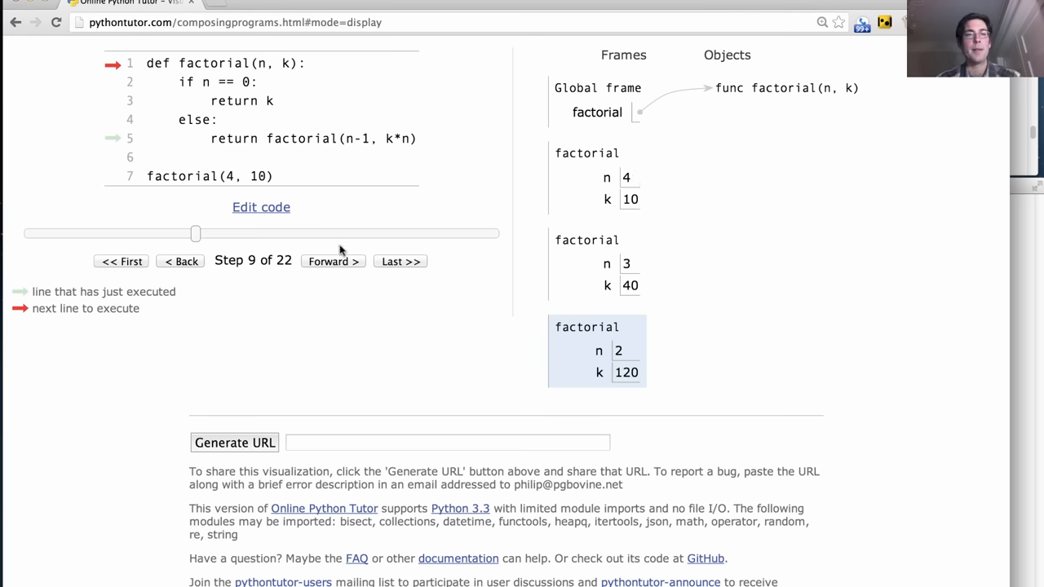
click(332, 261)
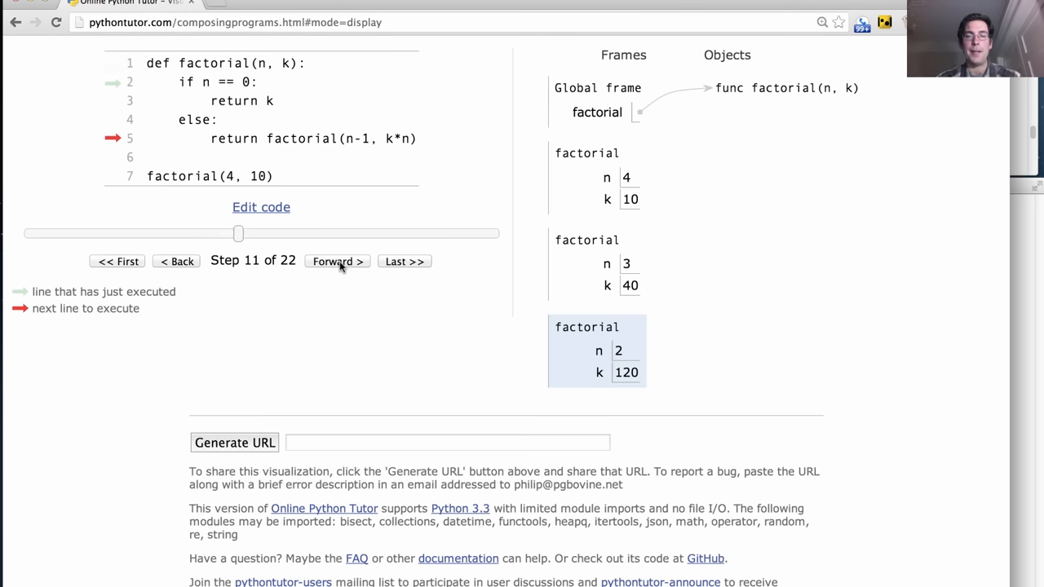
click(336, 260)
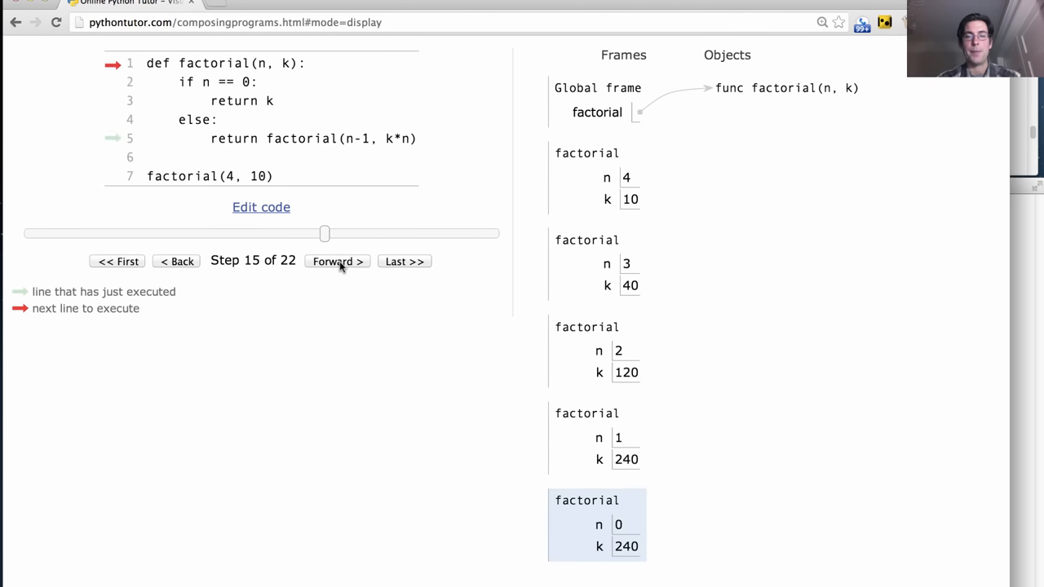
mouse_move(691, 476)
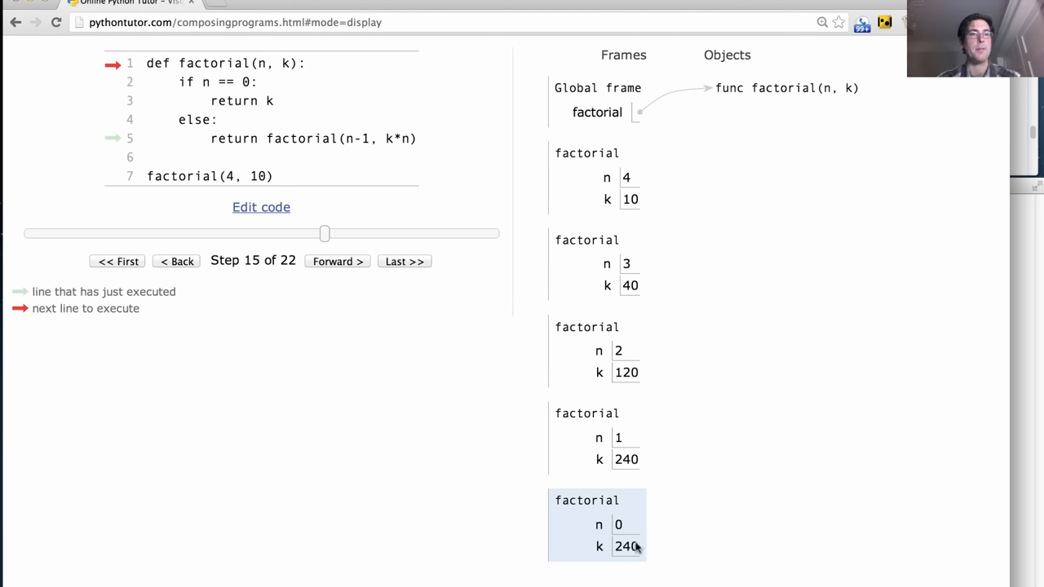
mouse_move(245, 138)
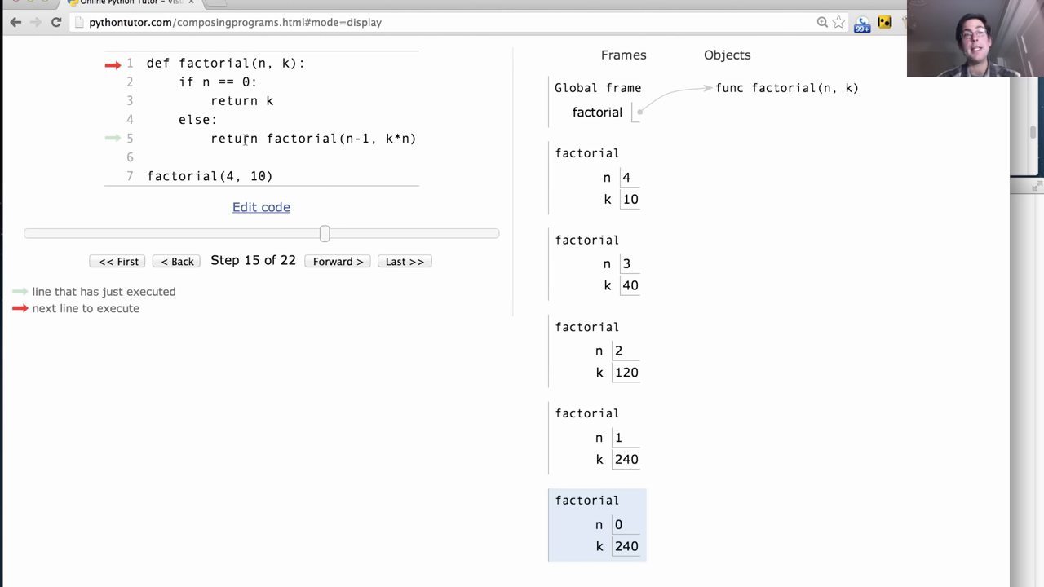
mouse_move(659, 460)
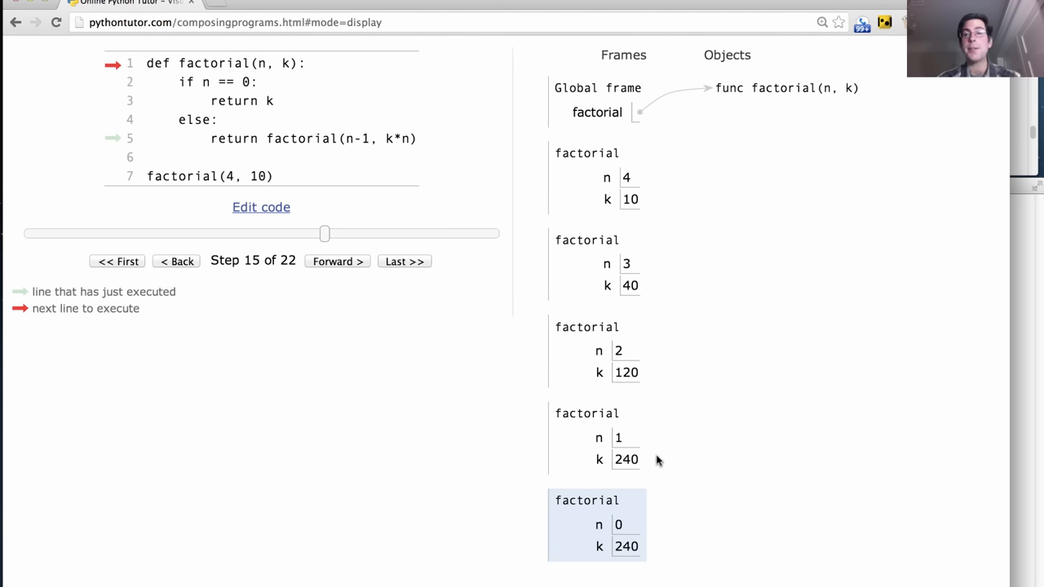
click(336, 261)
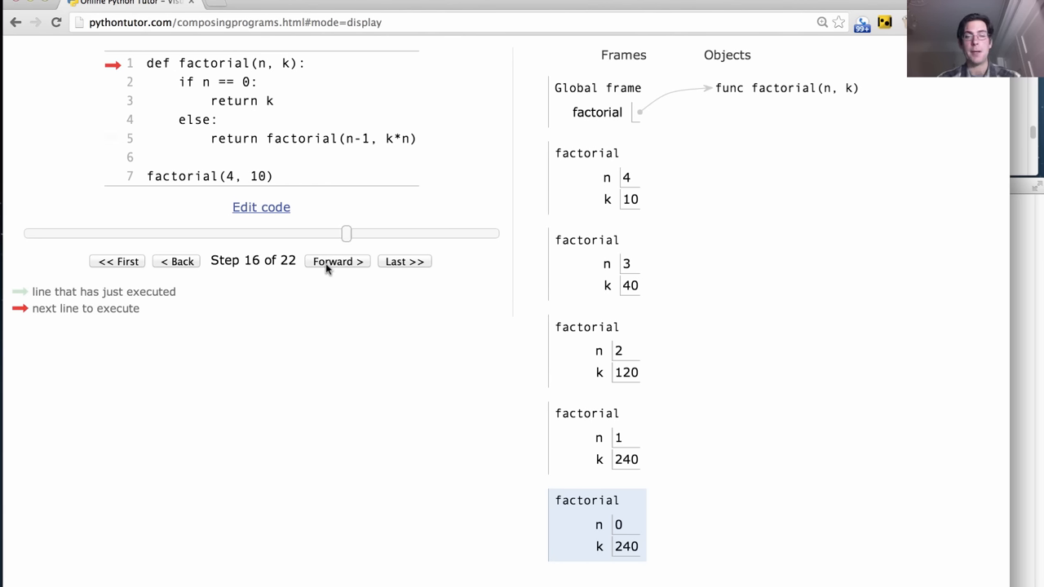
Step: Jump to step 22 of 22 so every factorial frame shows return value 240
click(336, 261)
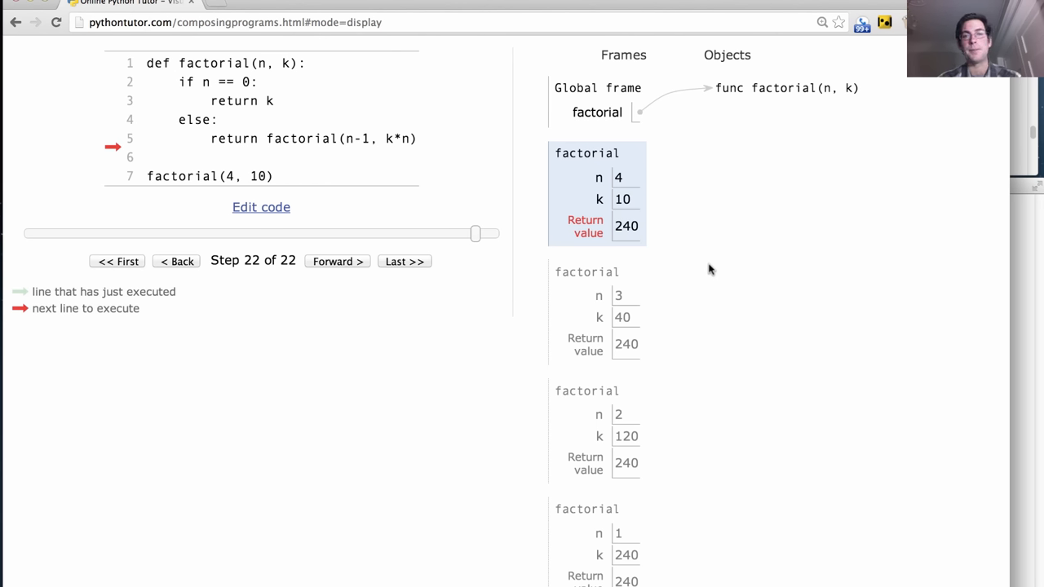
mouse_move(602, 166)
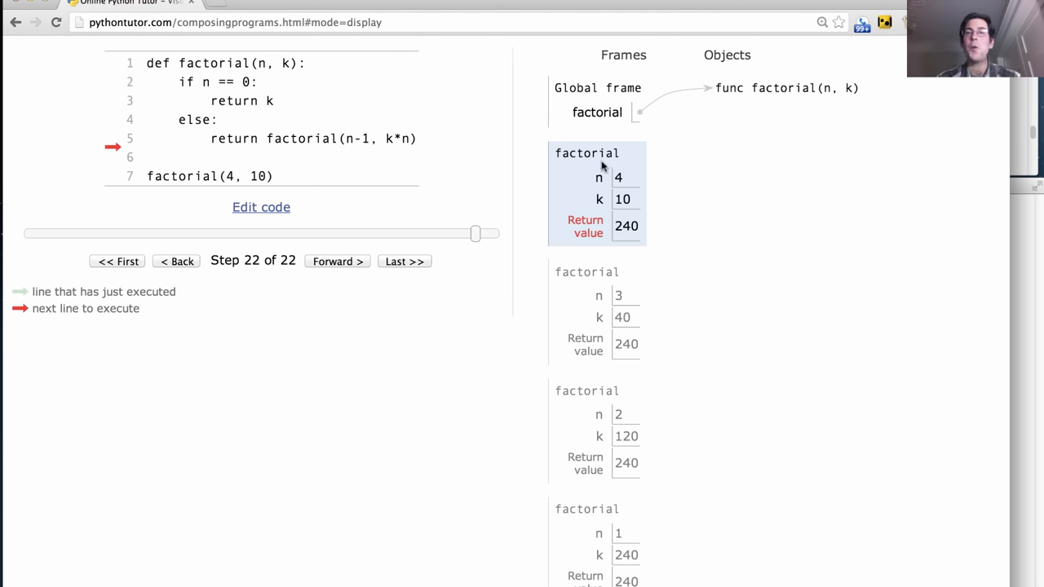
mouse_move(595, 202)
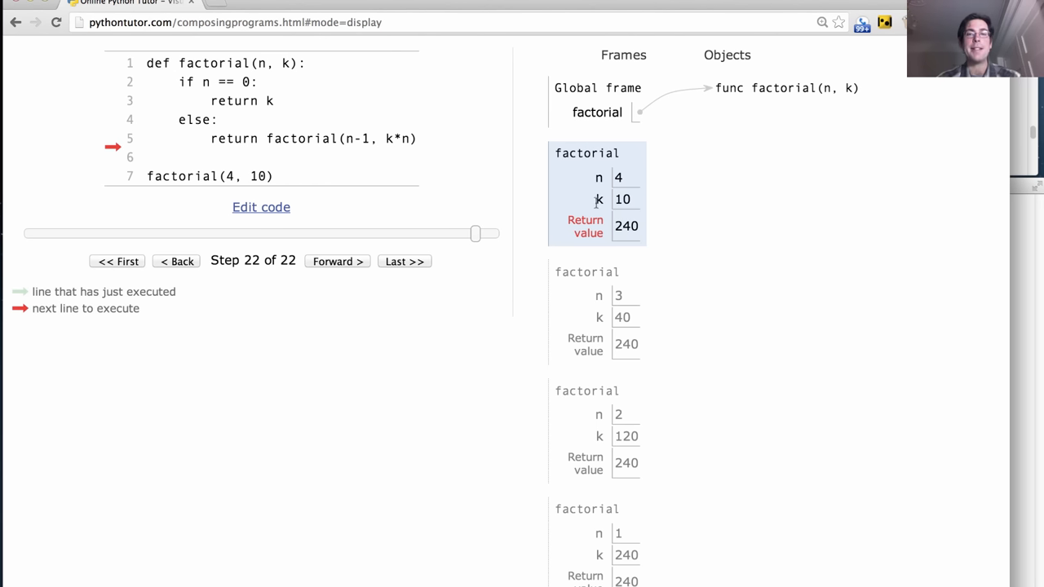
mouse_move(639, 236)
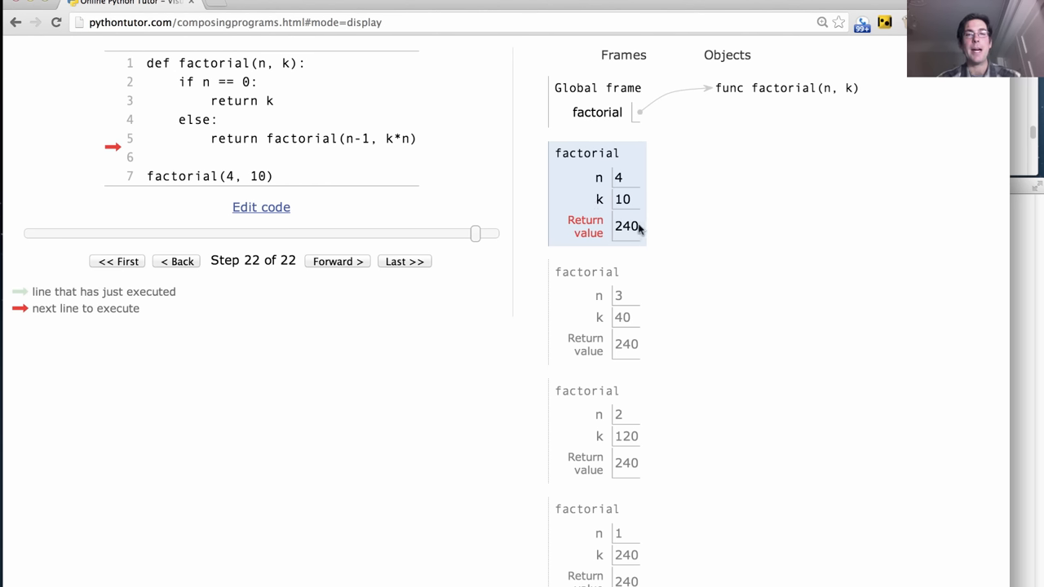
mouse_move(636, 365)
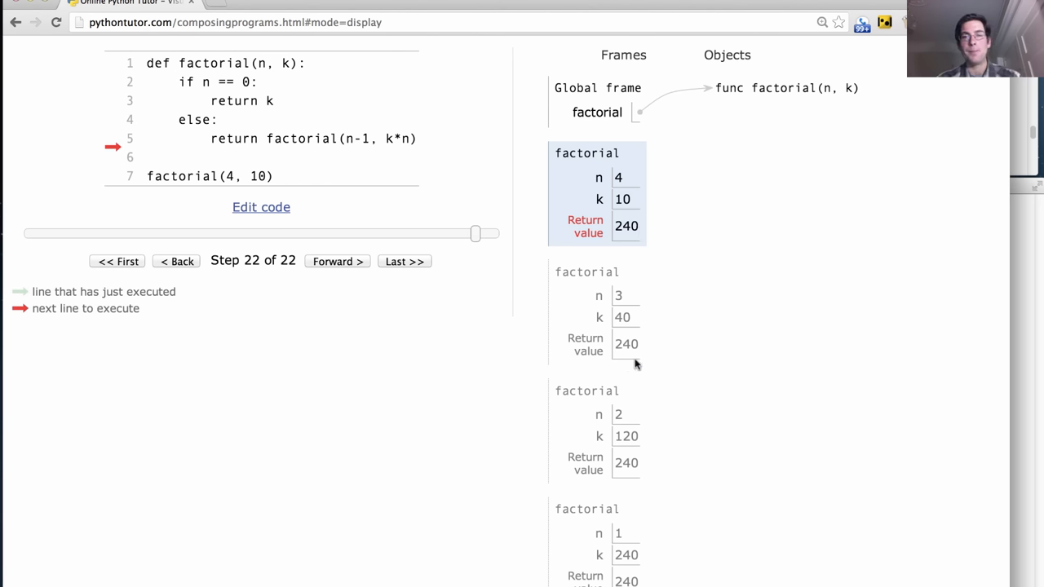
mouse_move(605, 212)
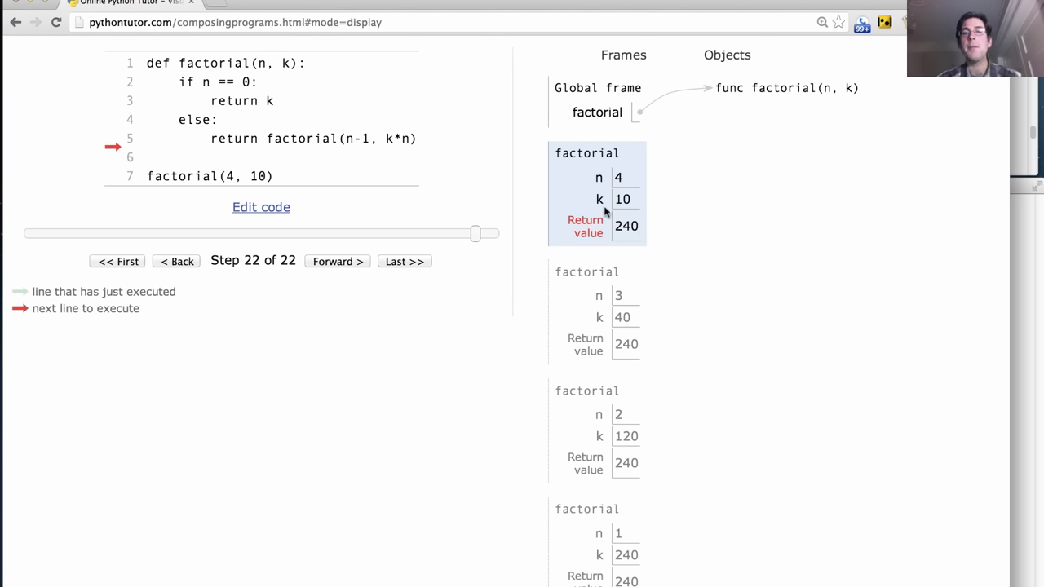
mouse_move(329, 162)
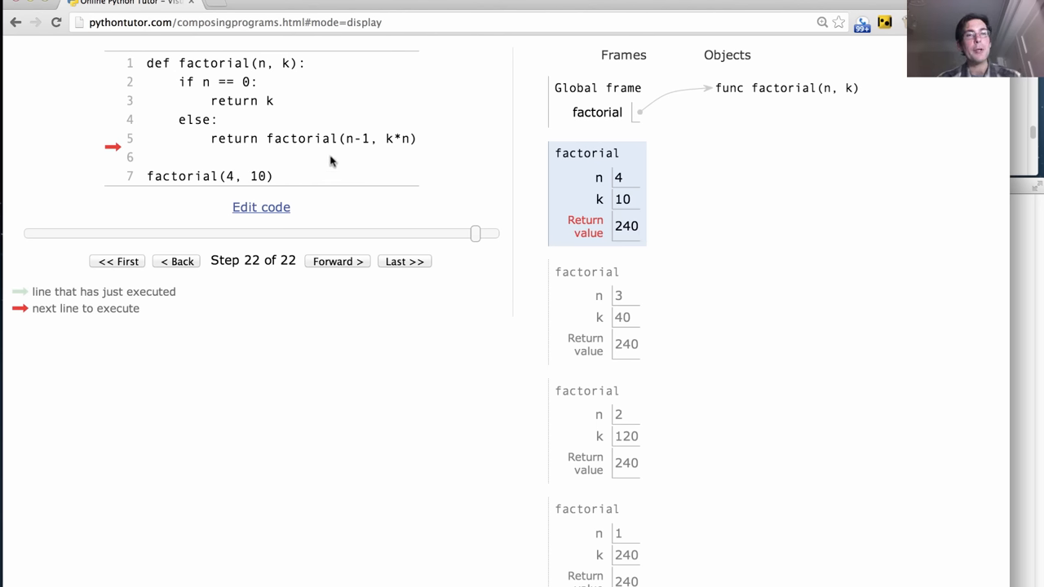
mouse_move(657, 273)
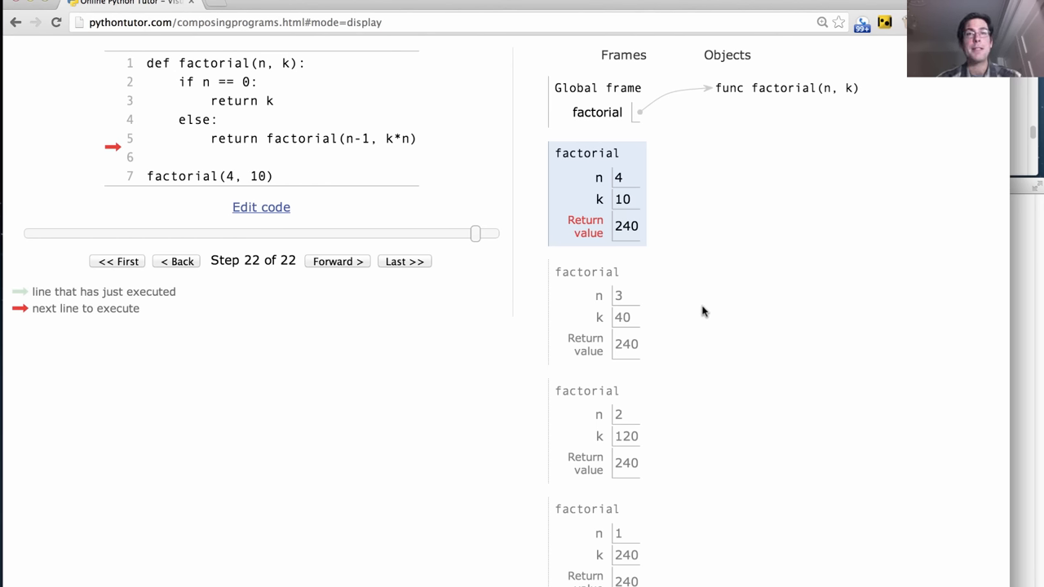
mouse_move(775, 339)
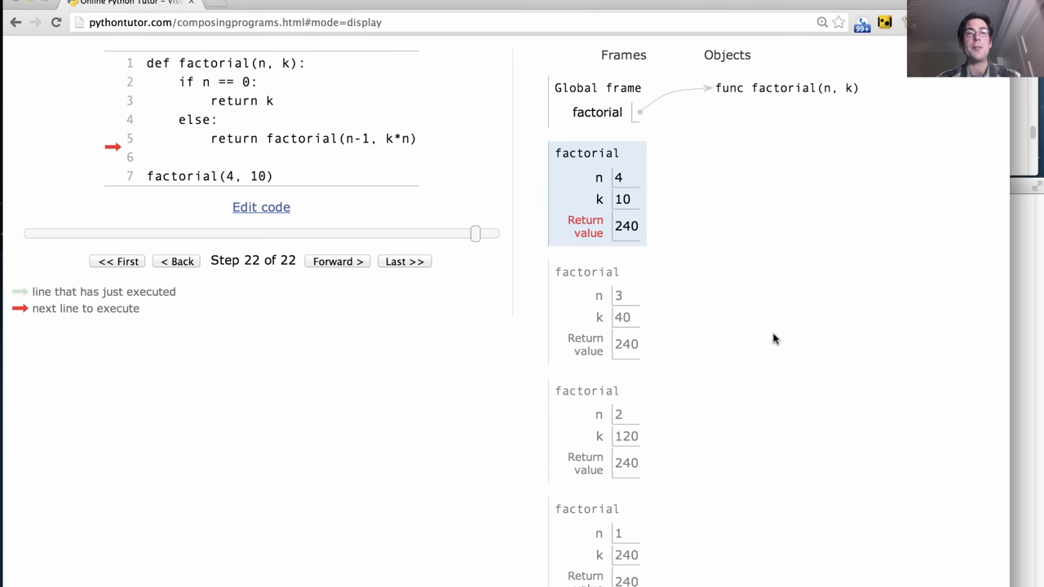